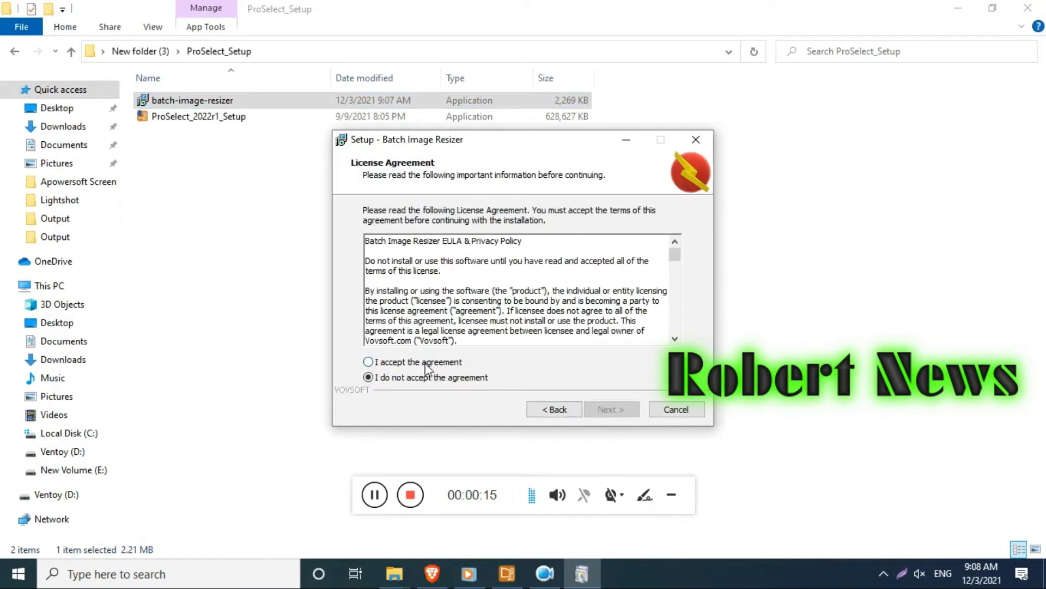
Accept the license agreement, keep the default Start Menu folder and install Batch Image Resizer.
{"action": "left_click", "coordinate": [612, 409]}
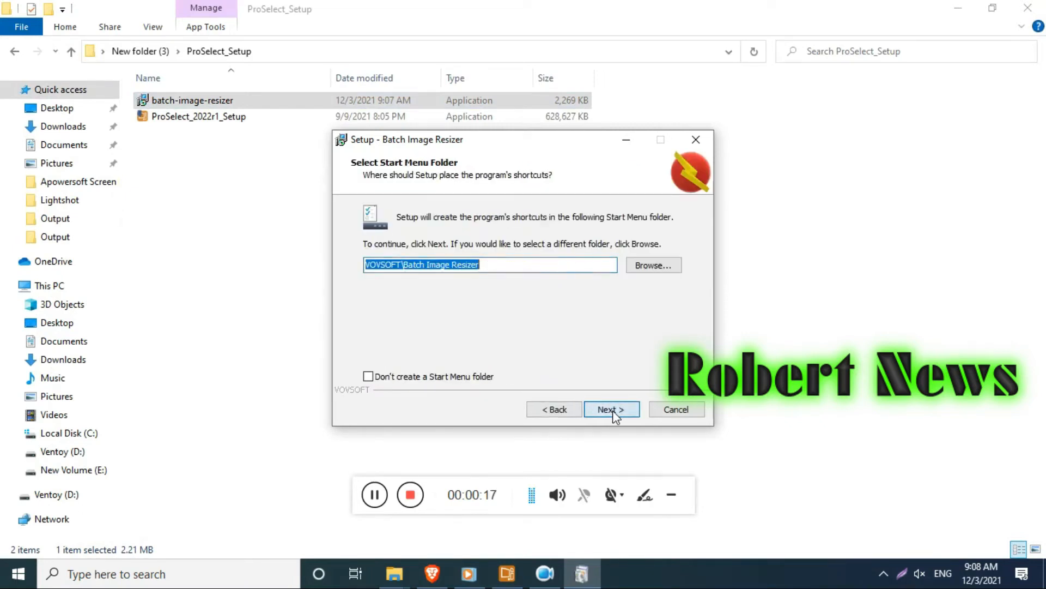
{"action": "left_click", "coordinate": [612, 409]}
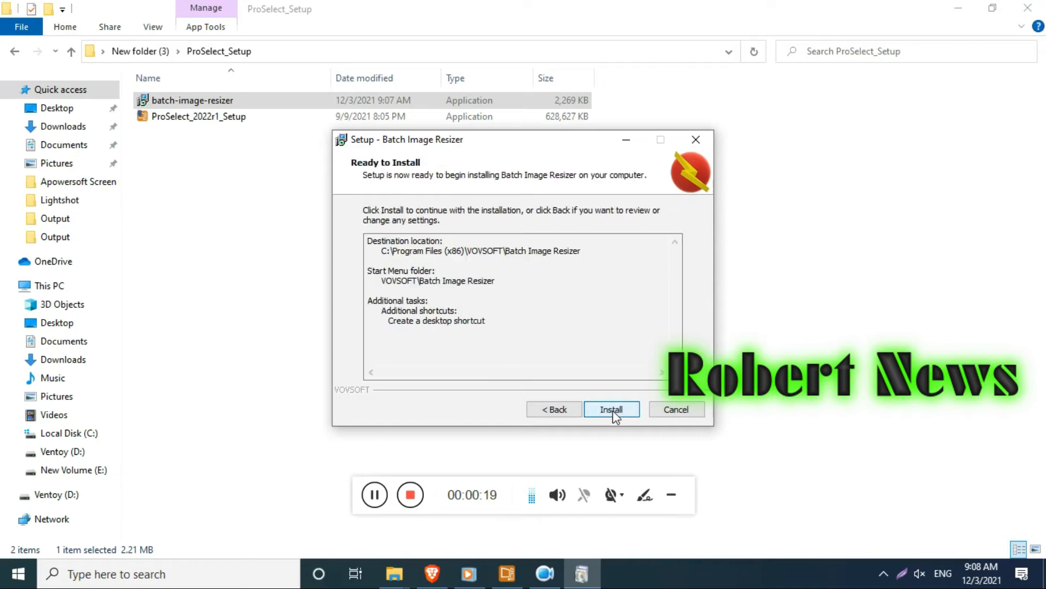
{"action": "left_click", "coordinate": [612, 409]}
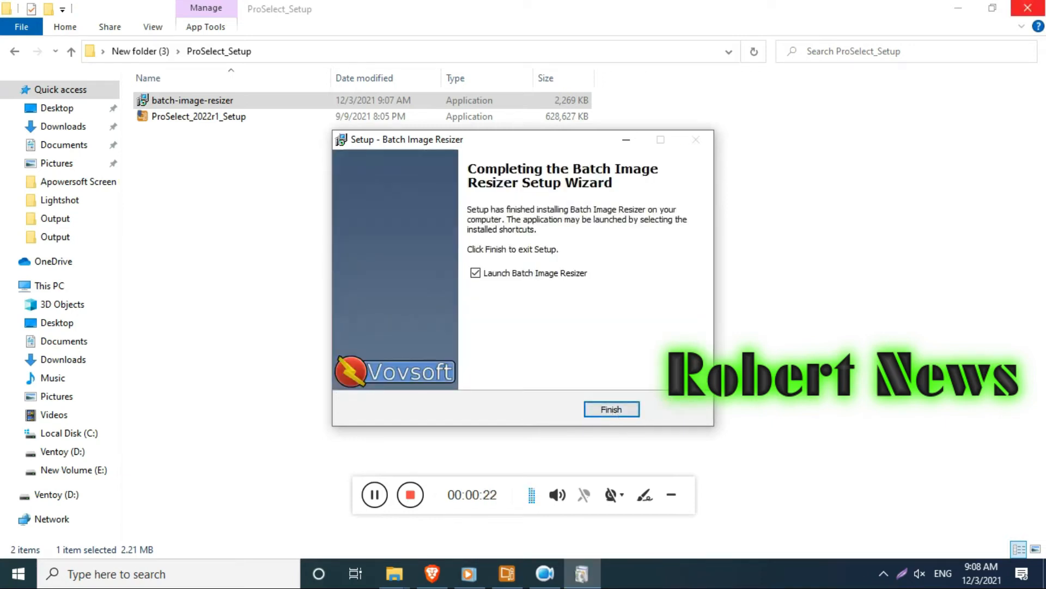
Finish setup, then view Screenshot_13's properties showing a 271 KB PNG and close them.
{"action": "left_click", "coordinate": [611, 409]}
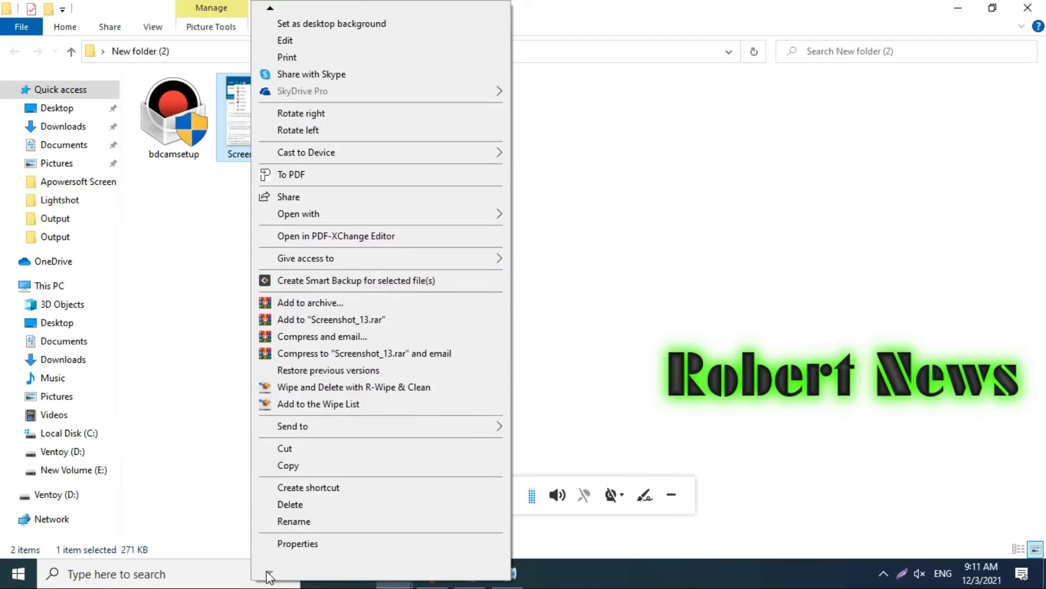
{"action": "left_click", "coordinate": [298, 543]}
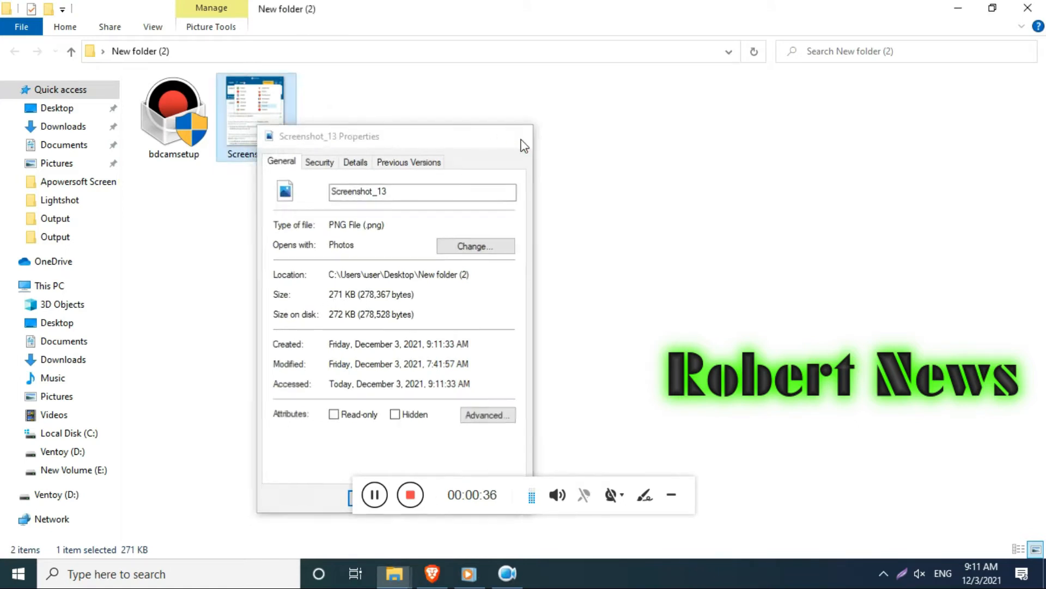
{"action": "left_click", "coordinate": [20, 570]}
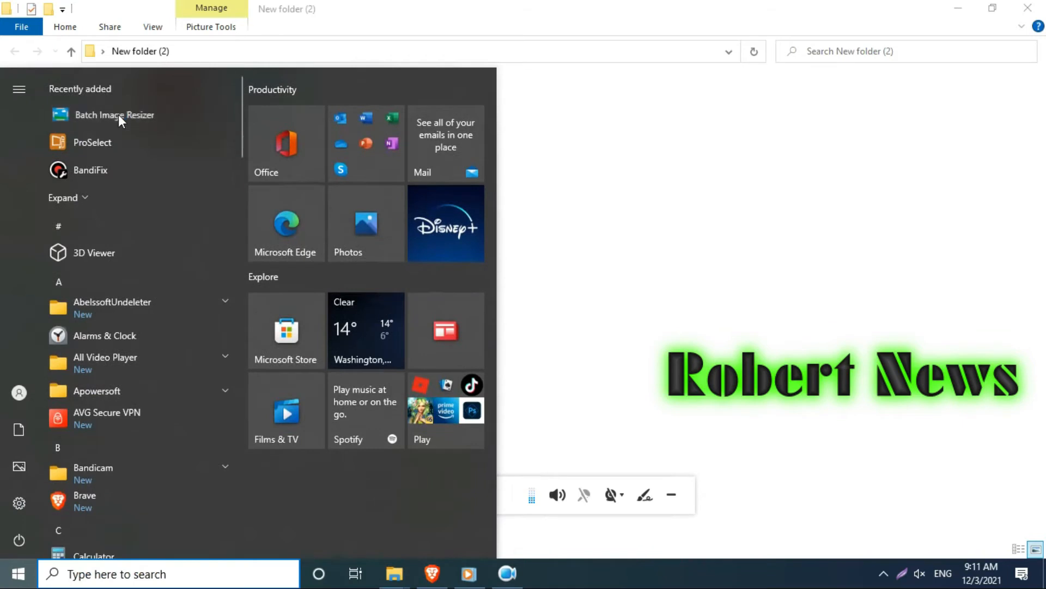
Launch Batch Image Resizer, start adding files and dismiss the trial notice to pick Screenshot_13.png.
{"action": "left_click", "coordinate": [114, 116]}
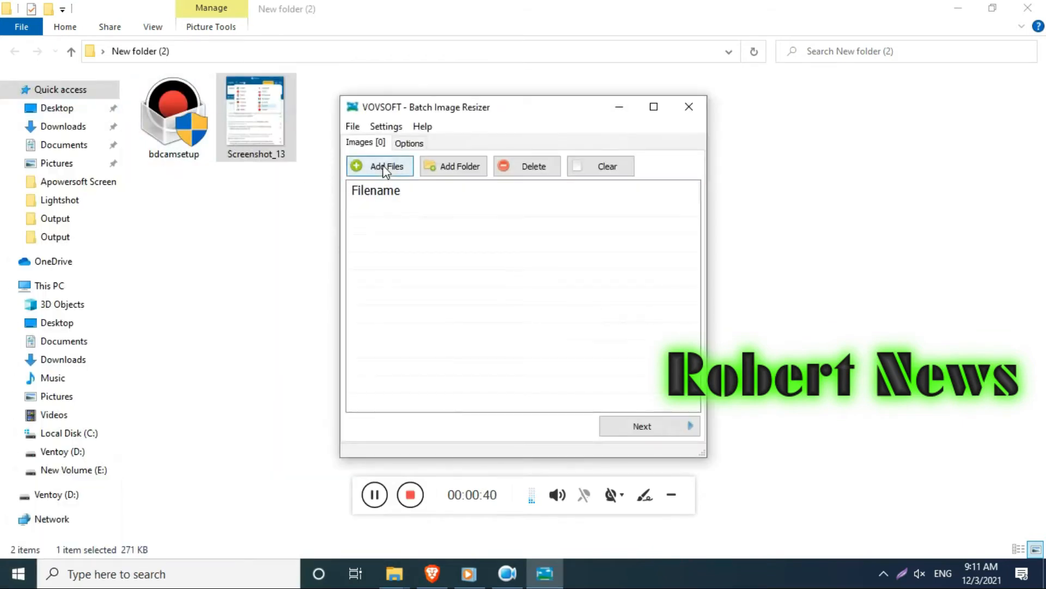
{"action": "left_click", "coordinate": [382, 166]}
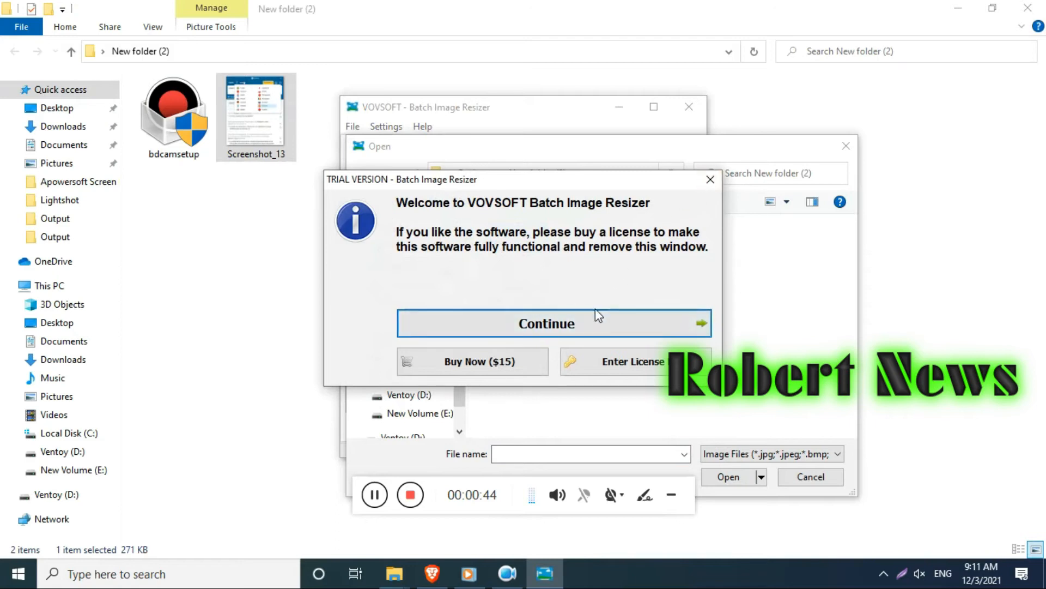
{"action": "left_click", "coordinate": [547, 322]}
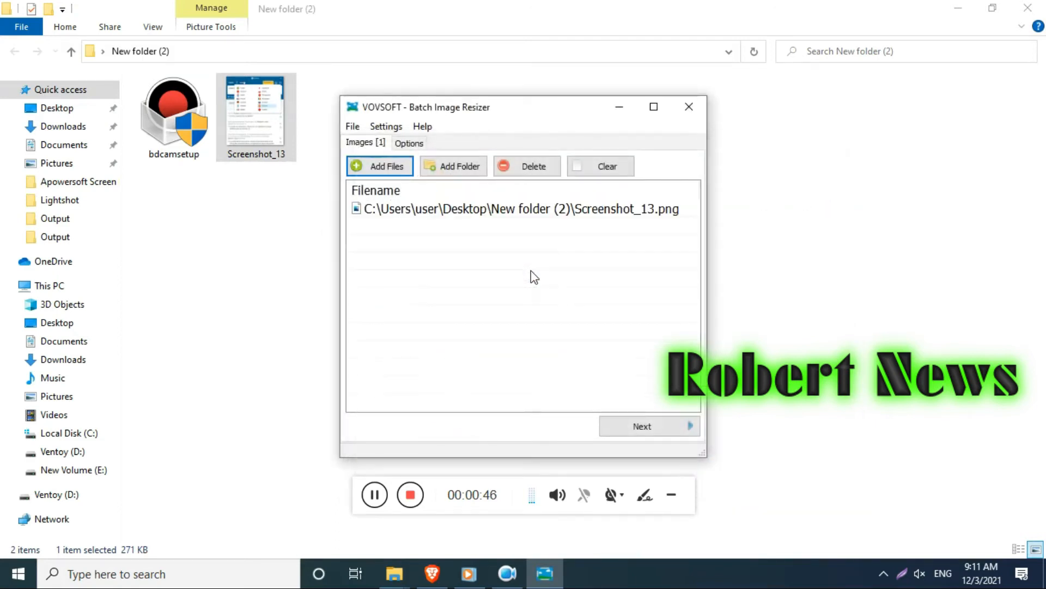
{"action": "mouse_move", "coordinate": [567, 185]}
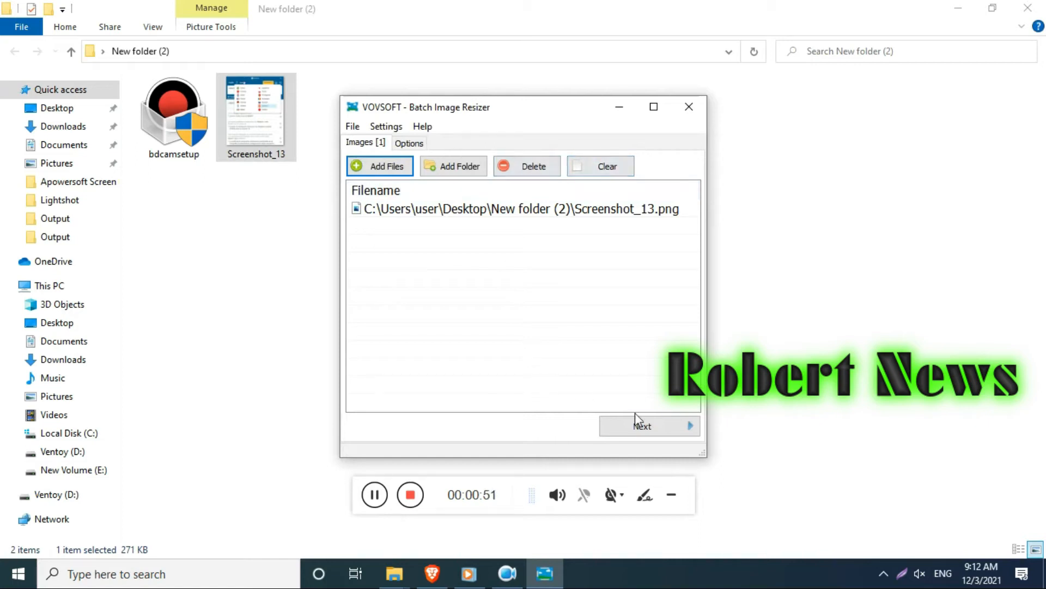
Resize Screenshot_13 to 47% width and 46% height and process it, reviewing the result.
{"action": "left_click", "coordinate": [643, 426]}
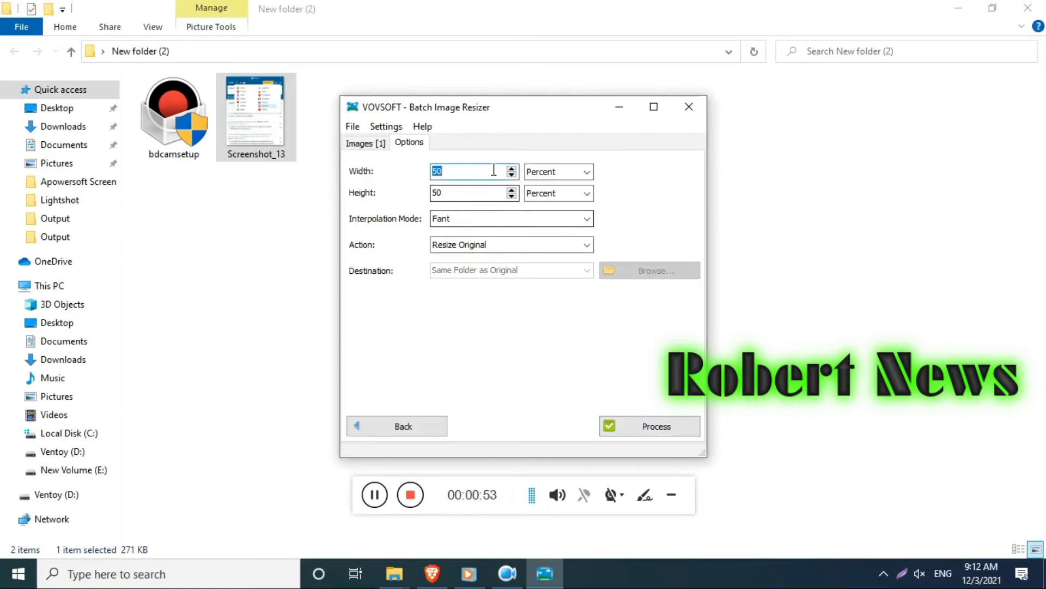
{"action": "left_click", "coordinate": [512, 174]}
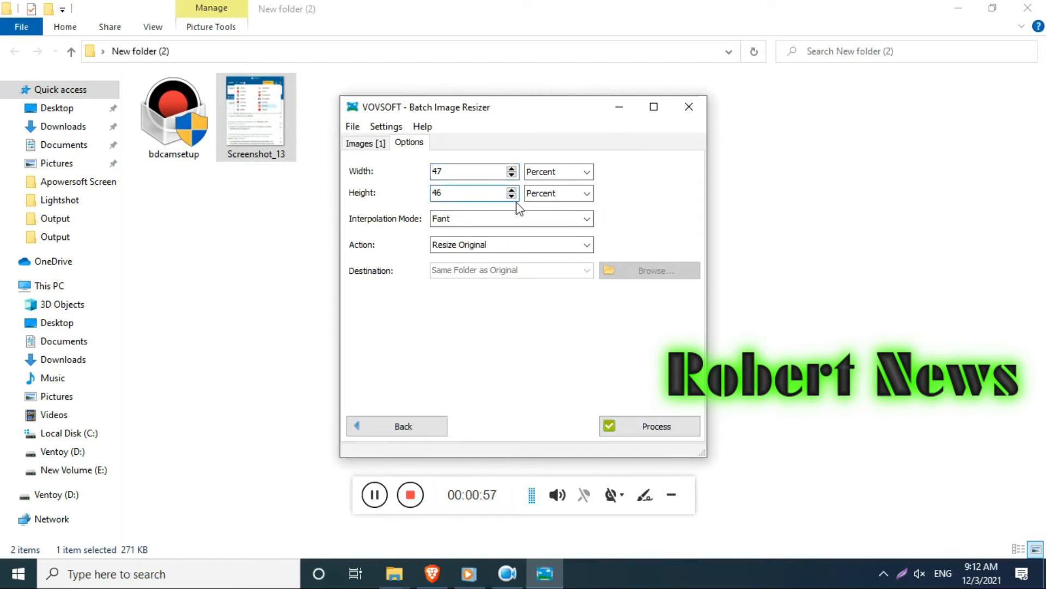
{"action": "left_click", "coordinate": [586, 172]}
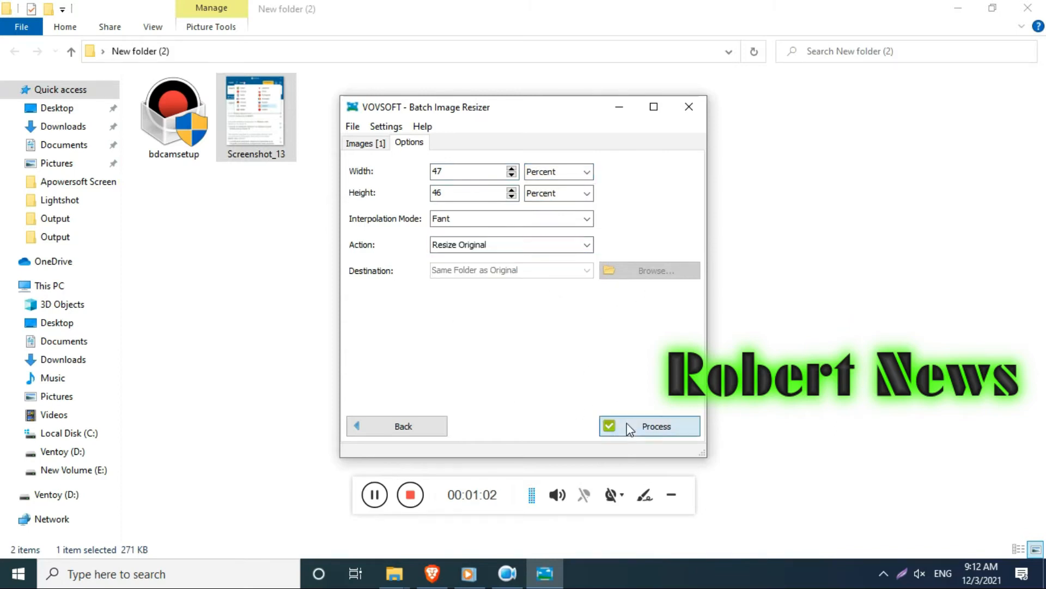
{"action": "left_click", "coordinate": [650, 425]}
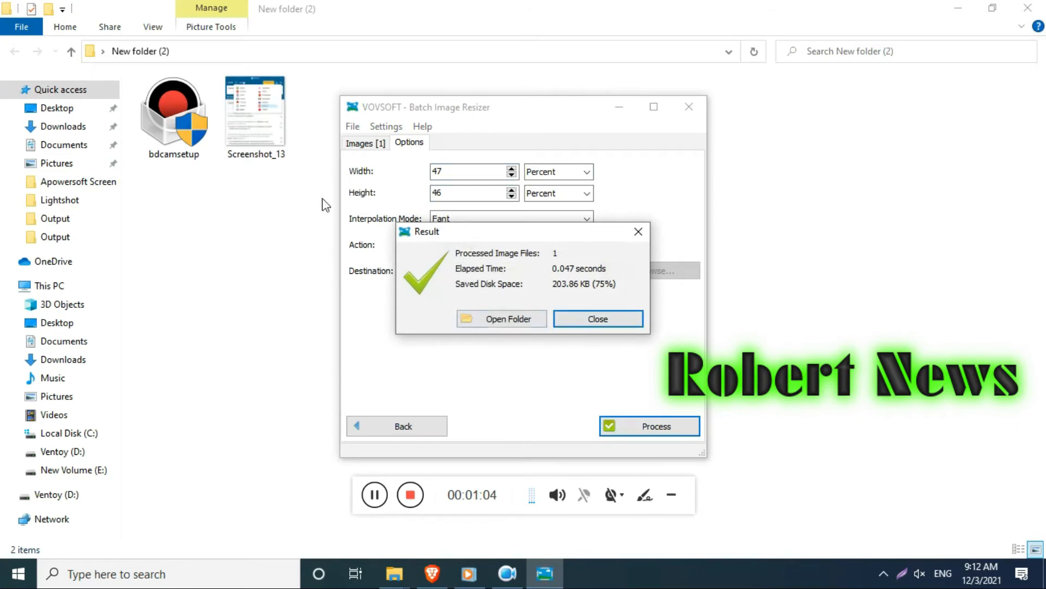
{"action": "left_click", "coordinate": [598, 318]}
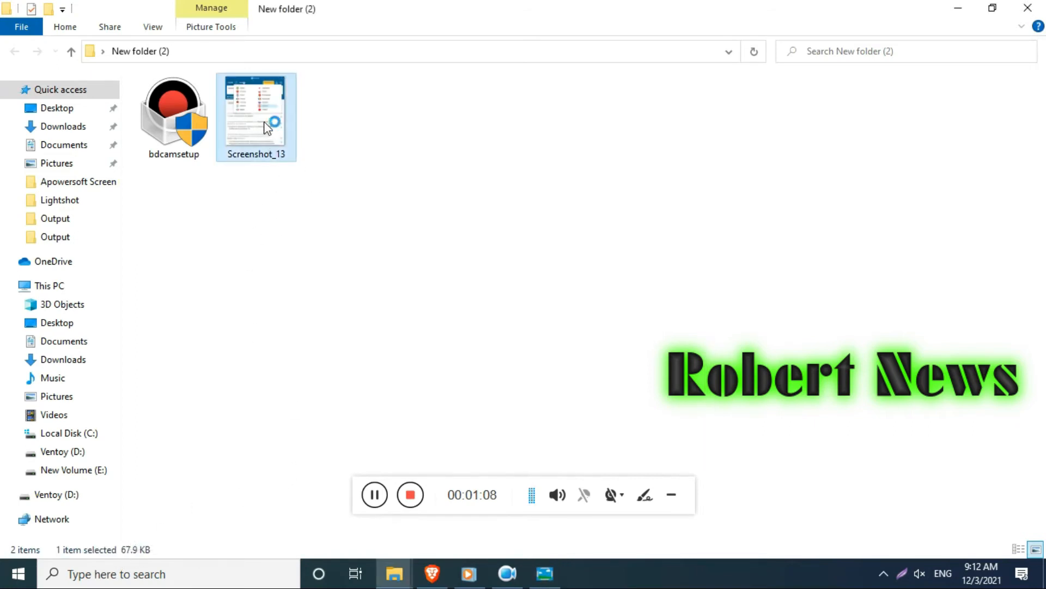
Check Screenshot_13's new 67.9 KB size via its properties and close the Result summary.
{"action": "right_click", "coordinate": [265, 124]}
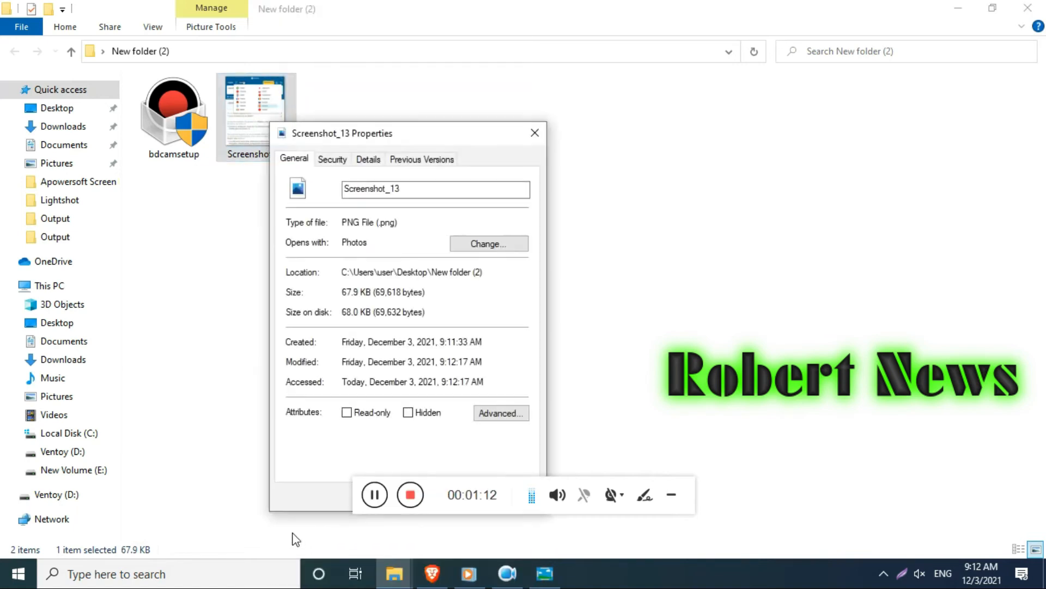
{"action": "mouse_move", "coordinate": [453, 401]}
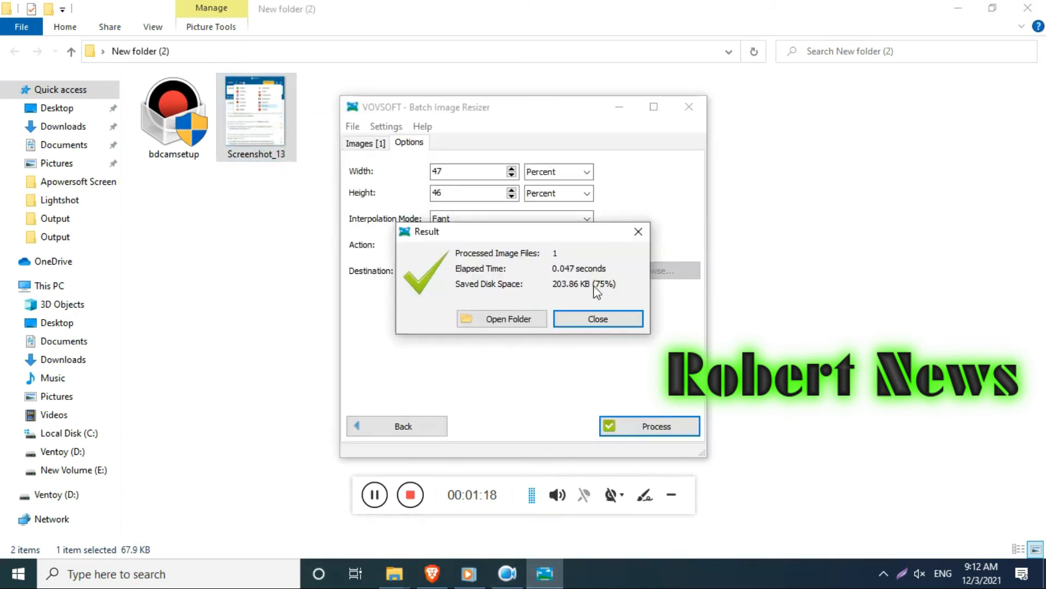
{"action": "left_click", "coordinate": [597, 319]}
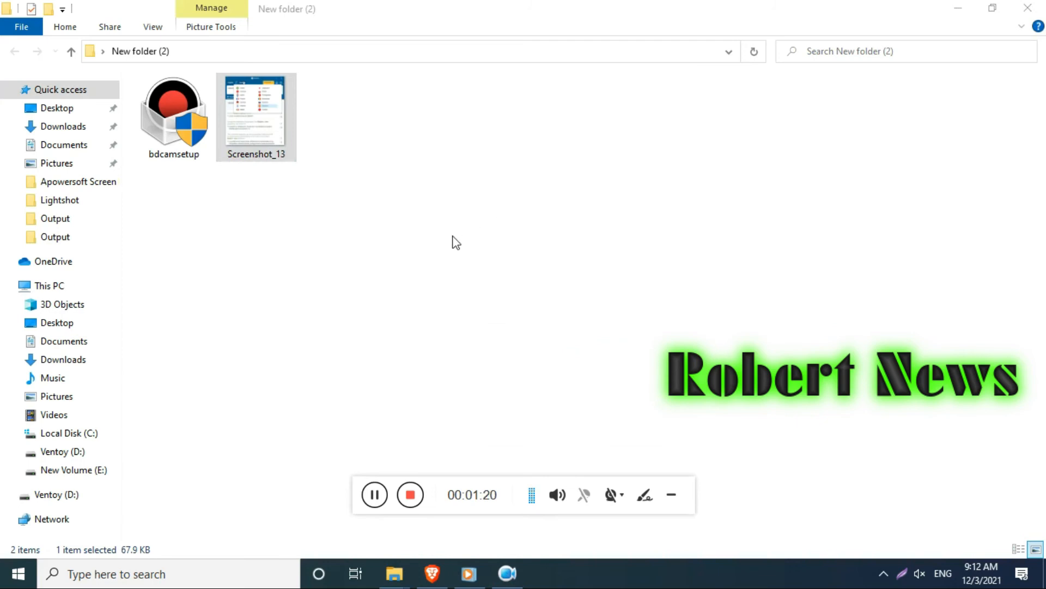
Relaunch Batch Image Resizer, view its Options past the trial notice and return to Images.
{"action": "left_click", "coordinate": [20, 569]}
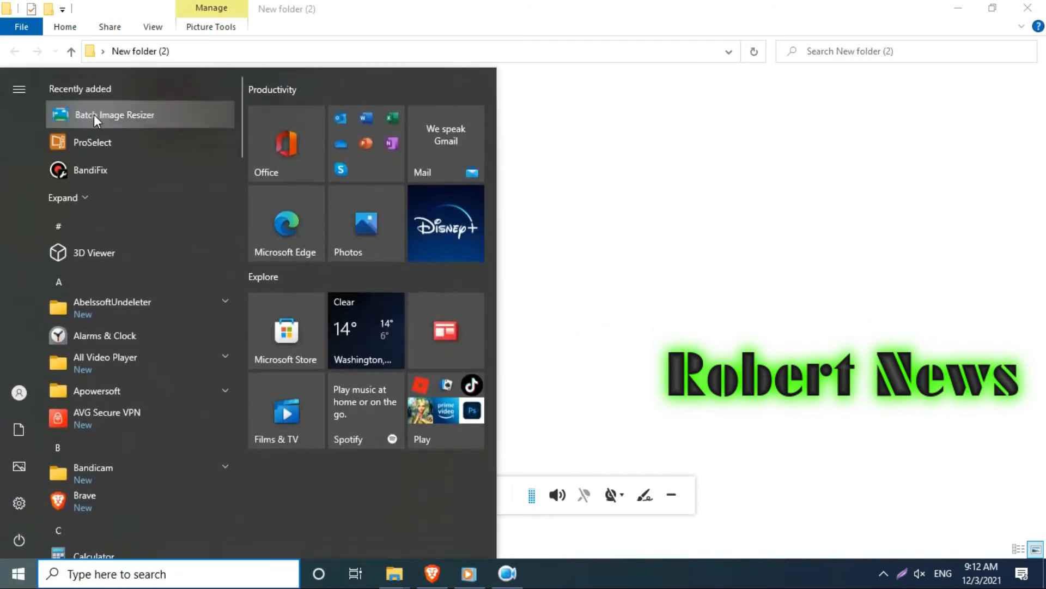
{"action": "left_click", "coordinate": [114, 114]}
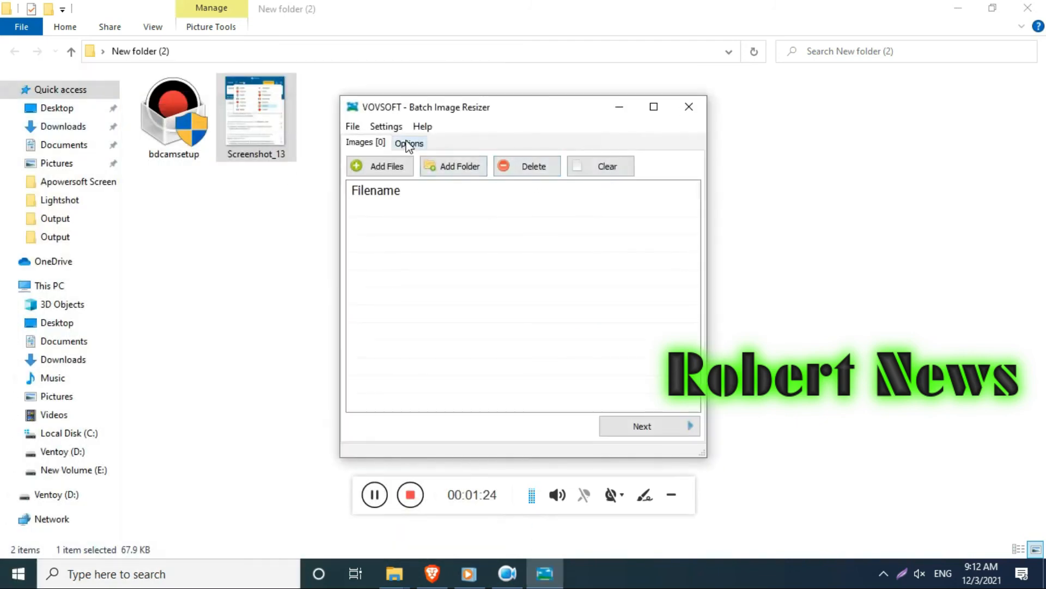
{"action": "left_click", "coordinate": [409, 143]}
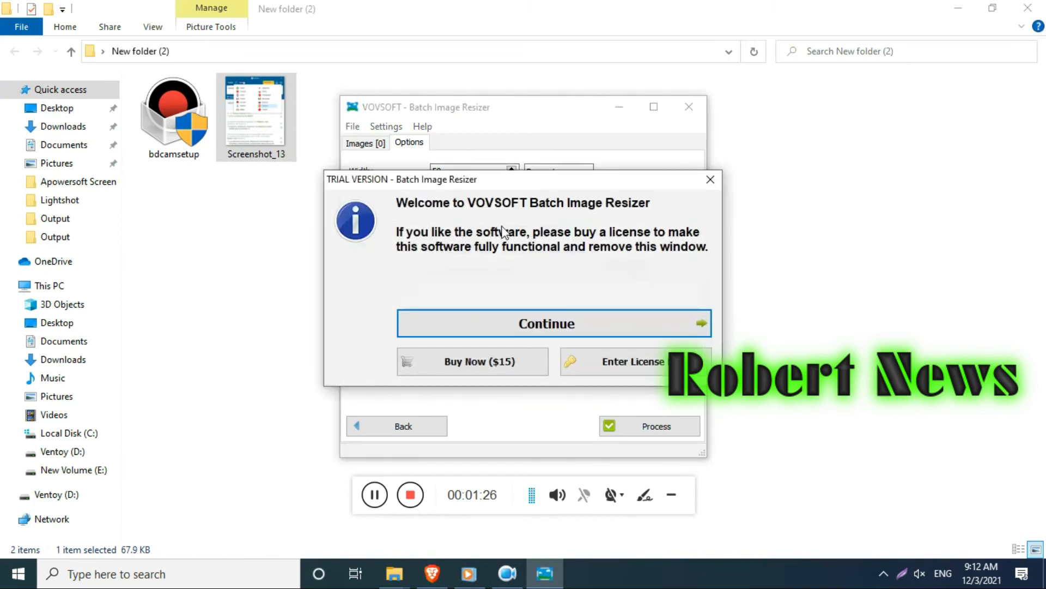
{"action": "left_click", "coordinate": [546, 323]}
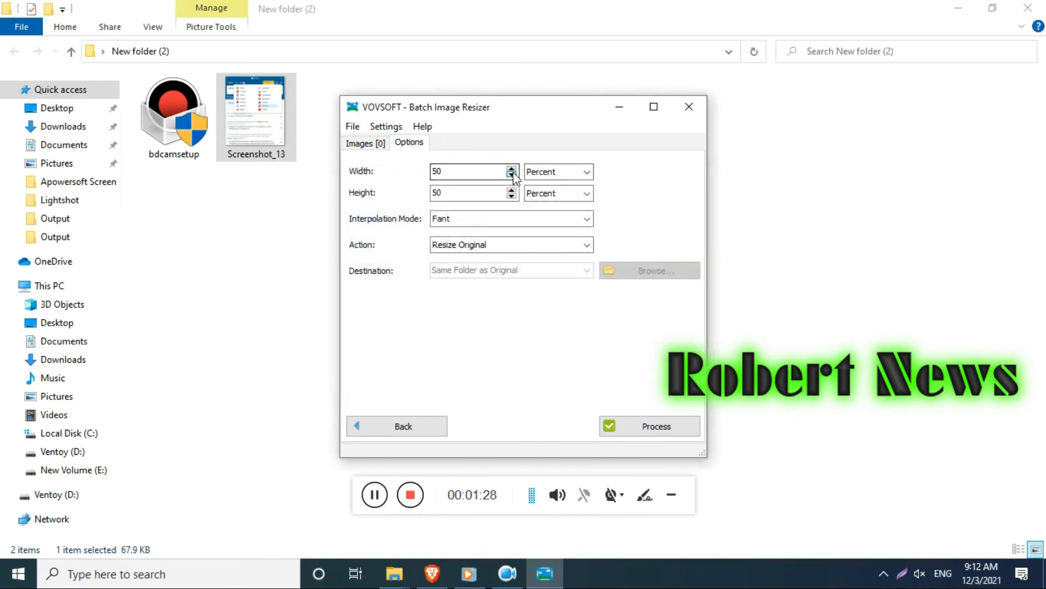
{"action": "left_click", "coordinate": [364, 142]}
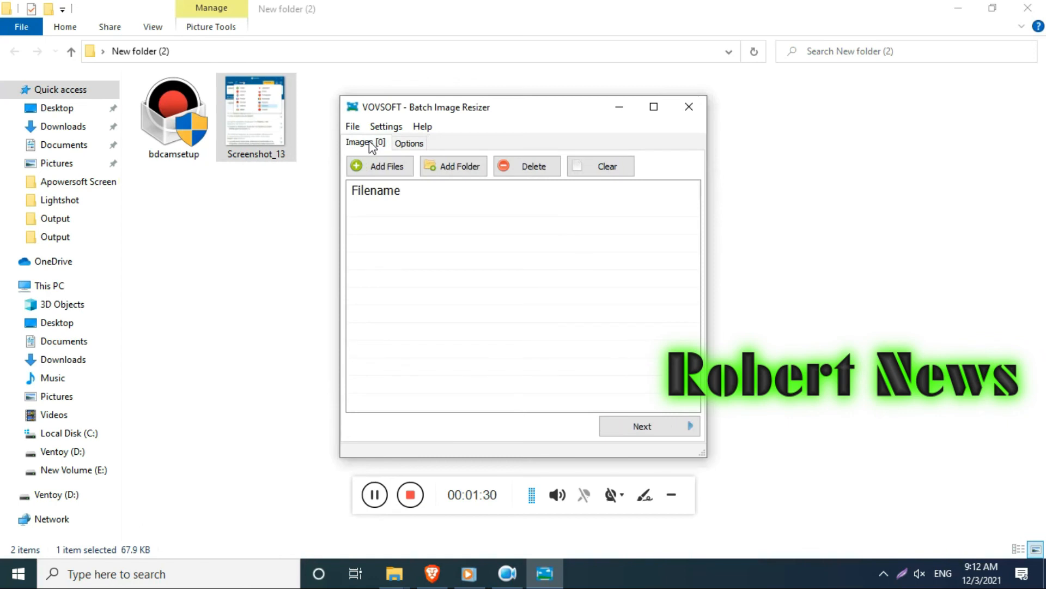
Browse the File and Help menus and view the About window showing version 1.1 unlicensed.
{"action": "left_click", "coordinate": [353, 127]}
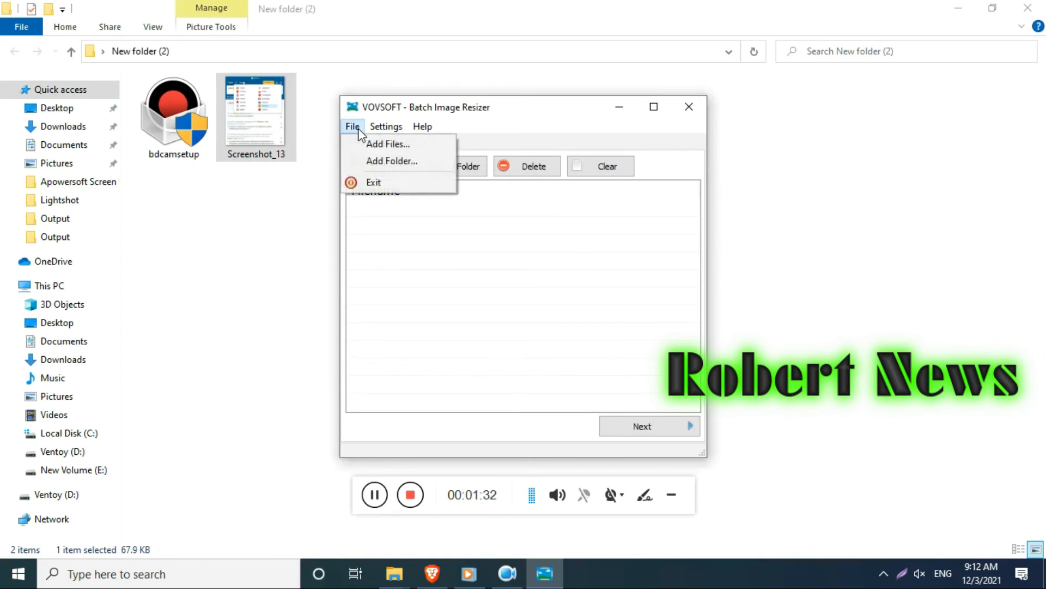
{"action": "left_click", "coordinate": [423, 127]}
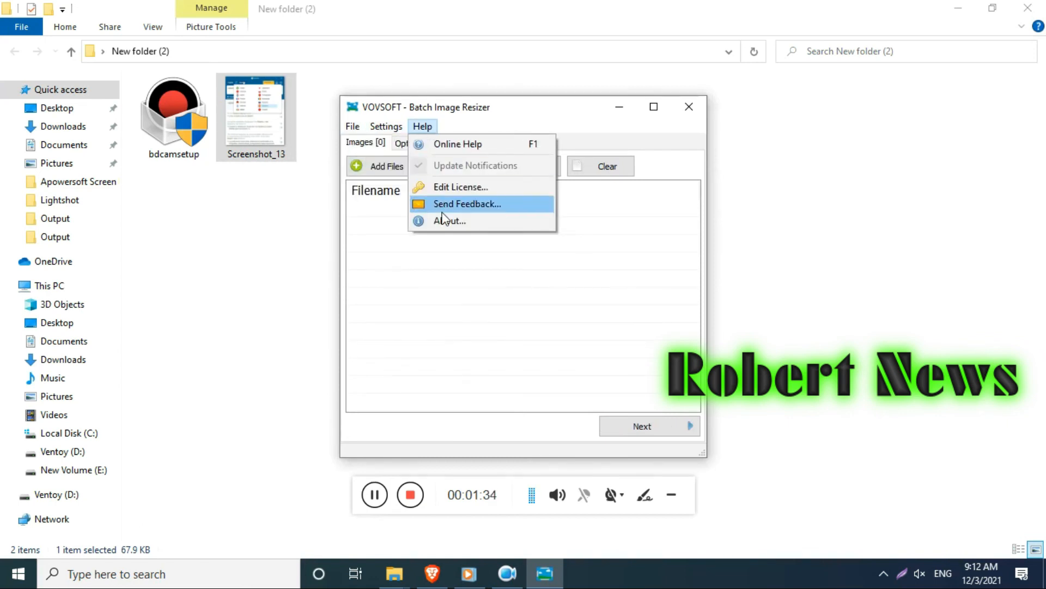
{"action": "left_click", "coordinate": [449, 220]}
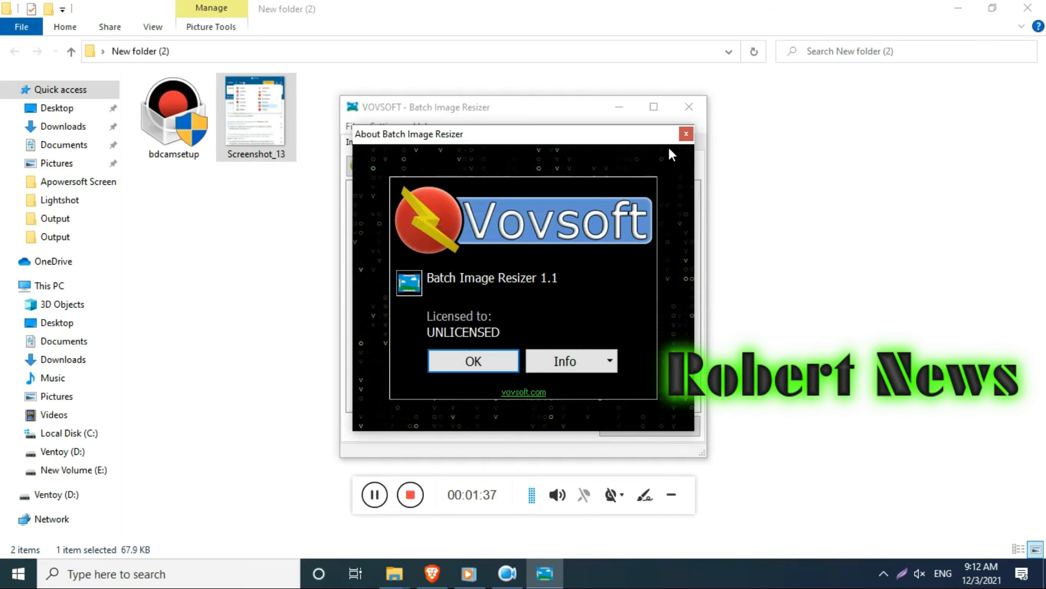
{"action": "left_click", "coordinate": [686, 133]}
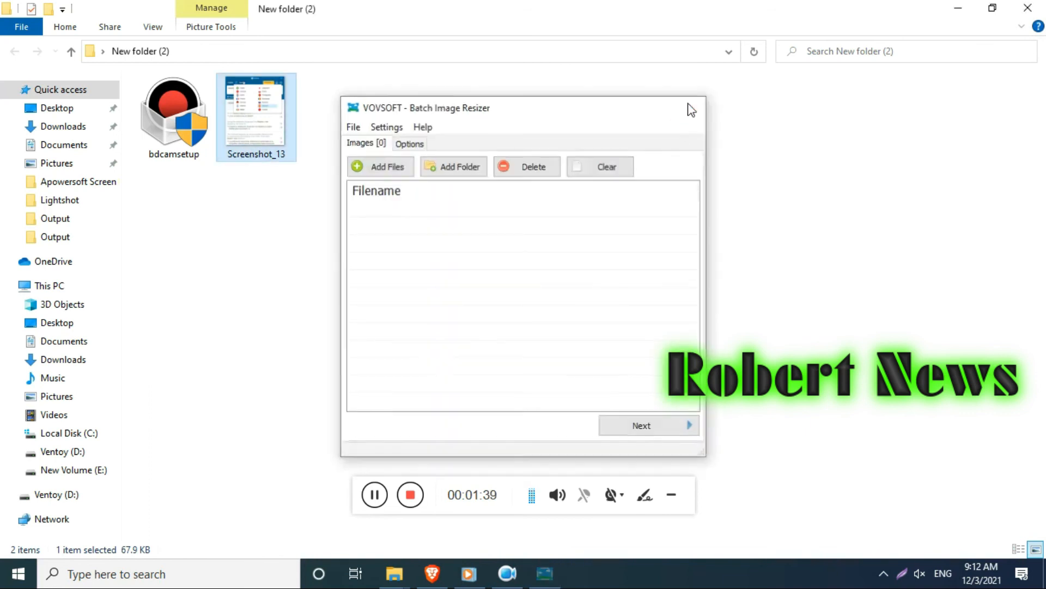